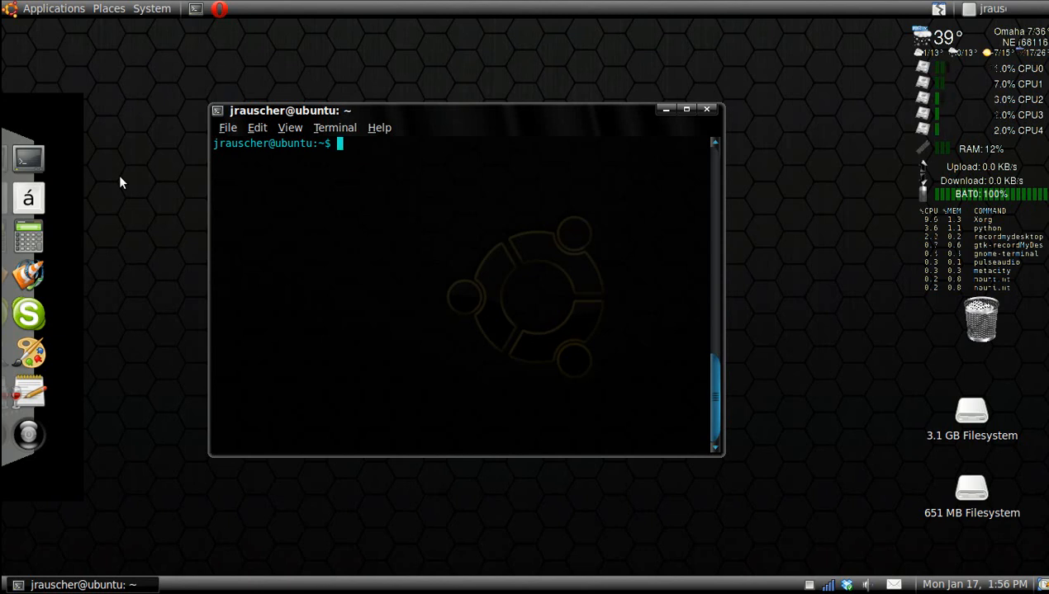
# Change the shell's directory to Documents/ with cd
pyautogui.write('cd')
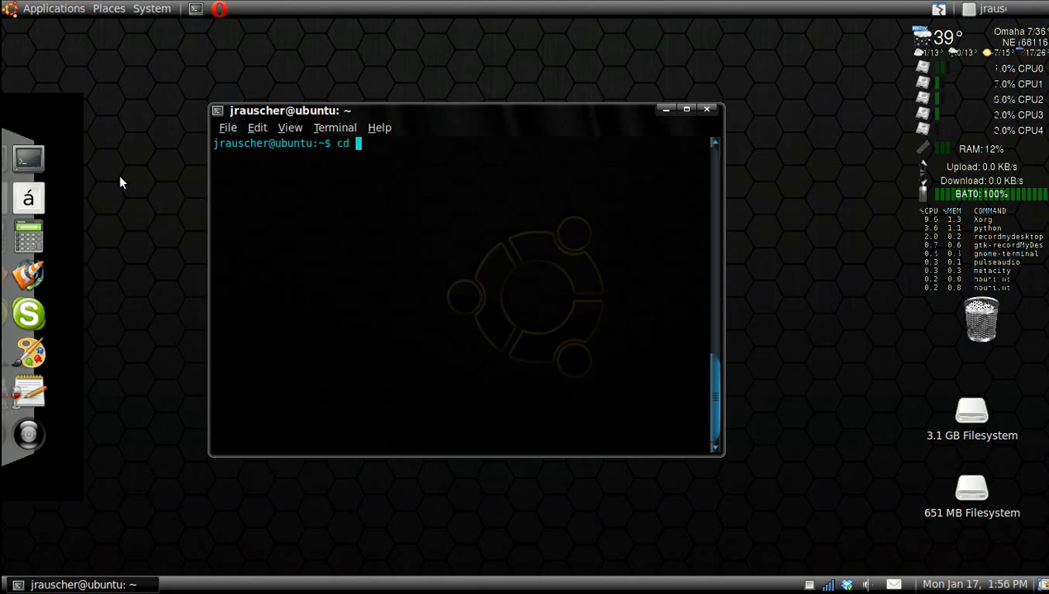
pyautogui.write('Documents/')
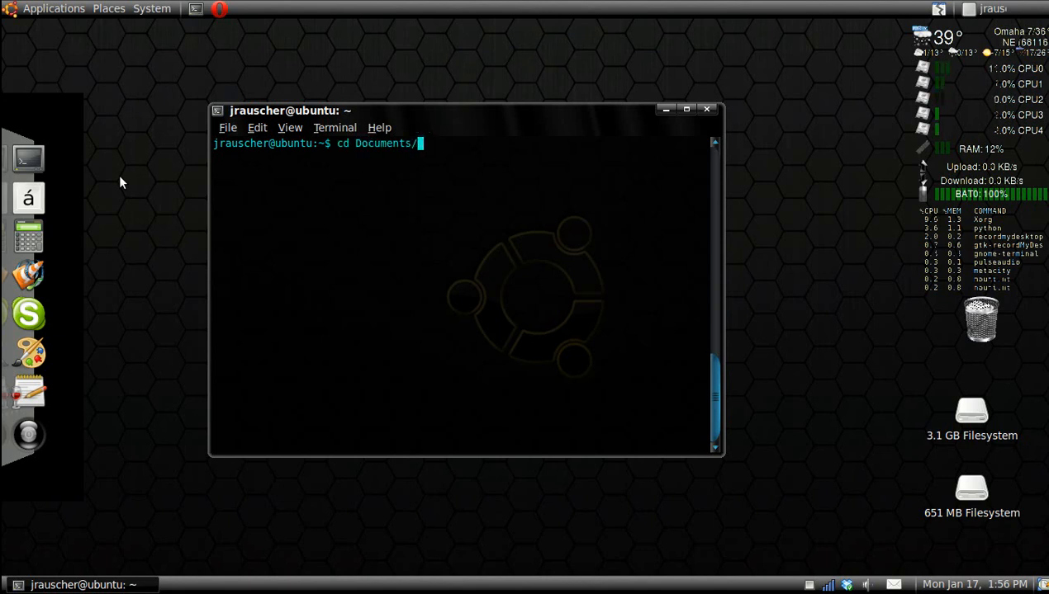
pyautogui.press('Return')
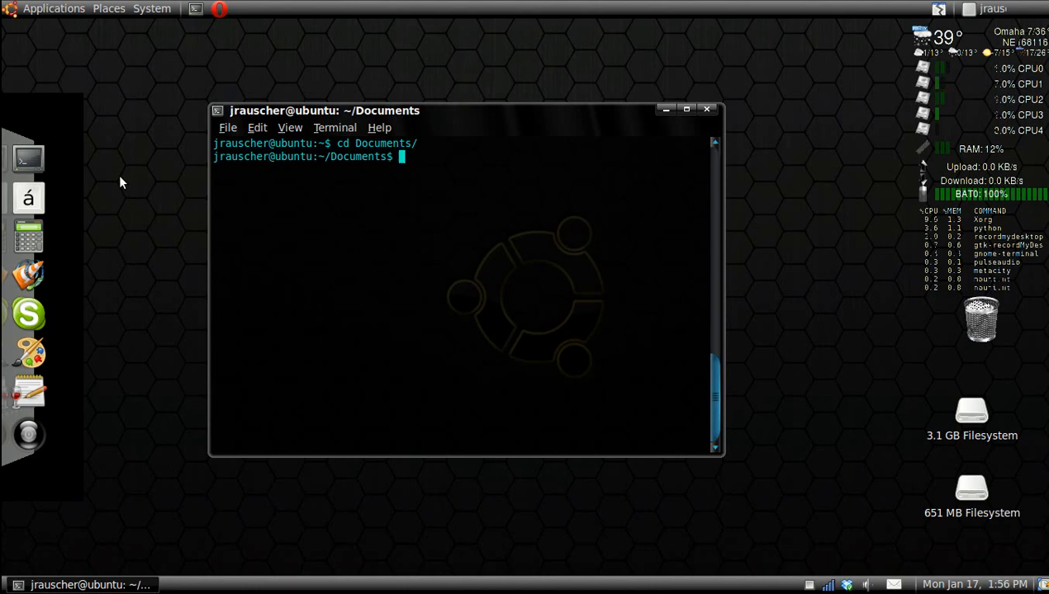
# Enter the command vim new.cpp at the Documents prompt
pyautogui.write('v')
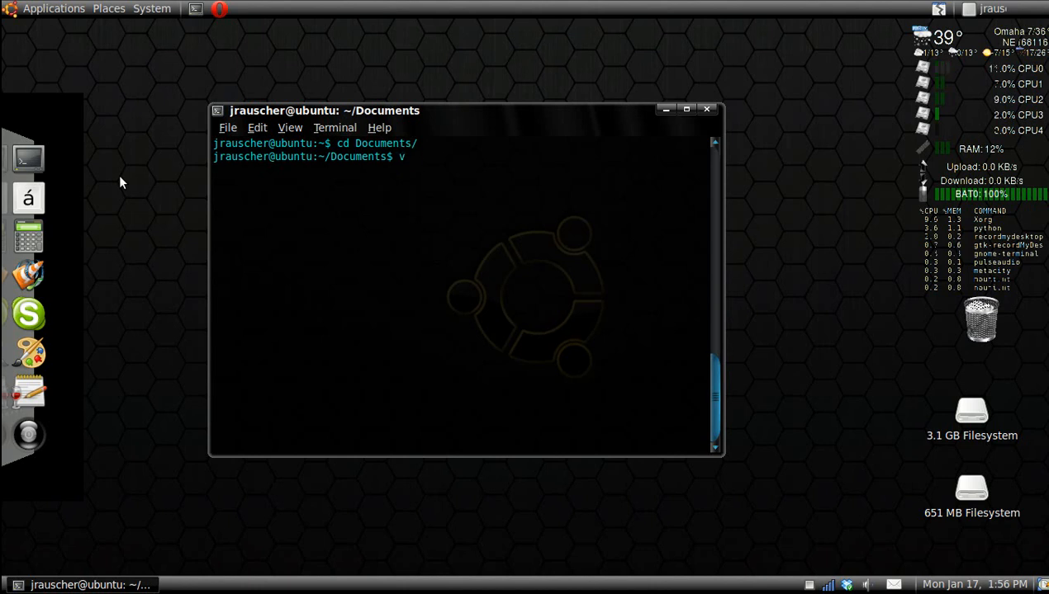
pyautogui.write('im')
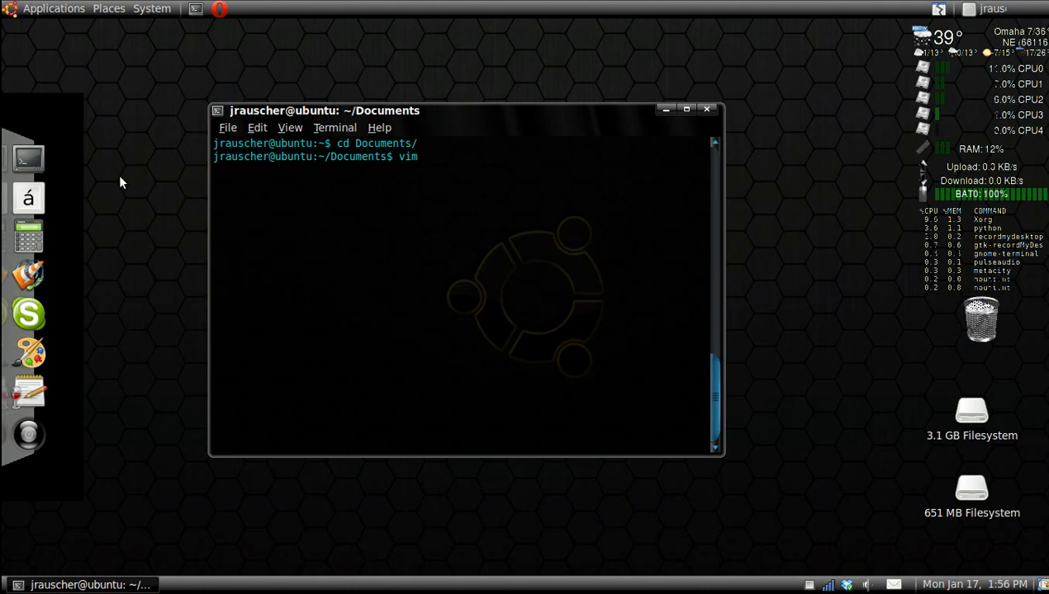
pyautogui.write('ne')
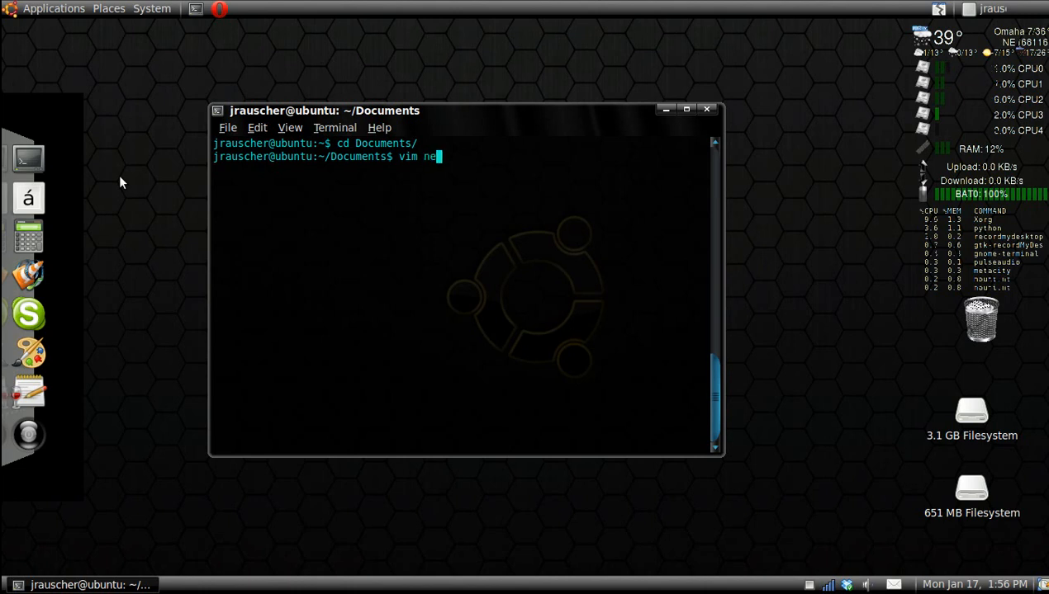
pyautogui.write('w.')
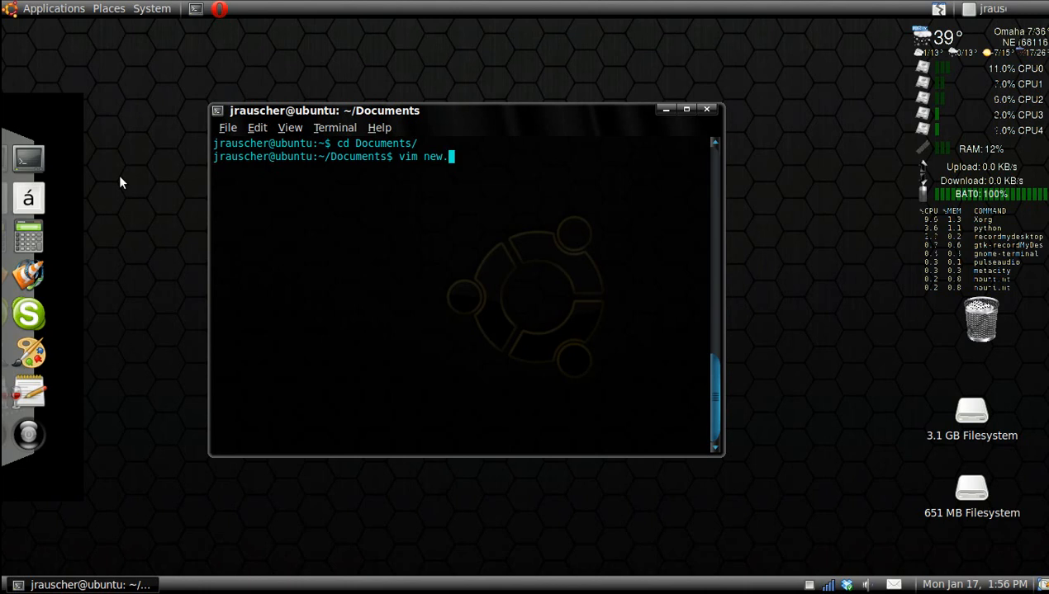
pyautogui.write('cp')
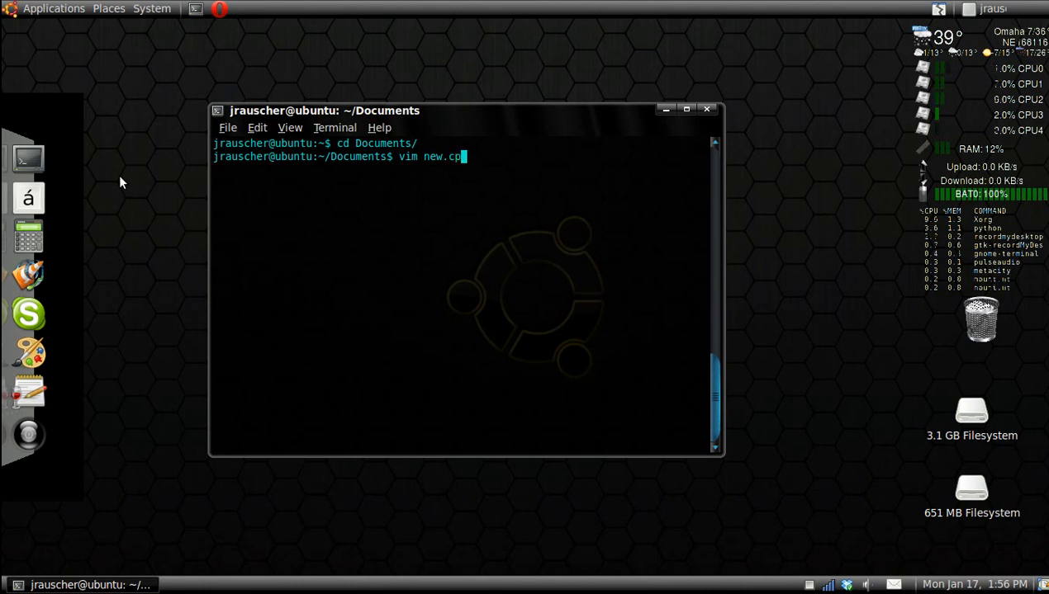
pyautogui.write('p')
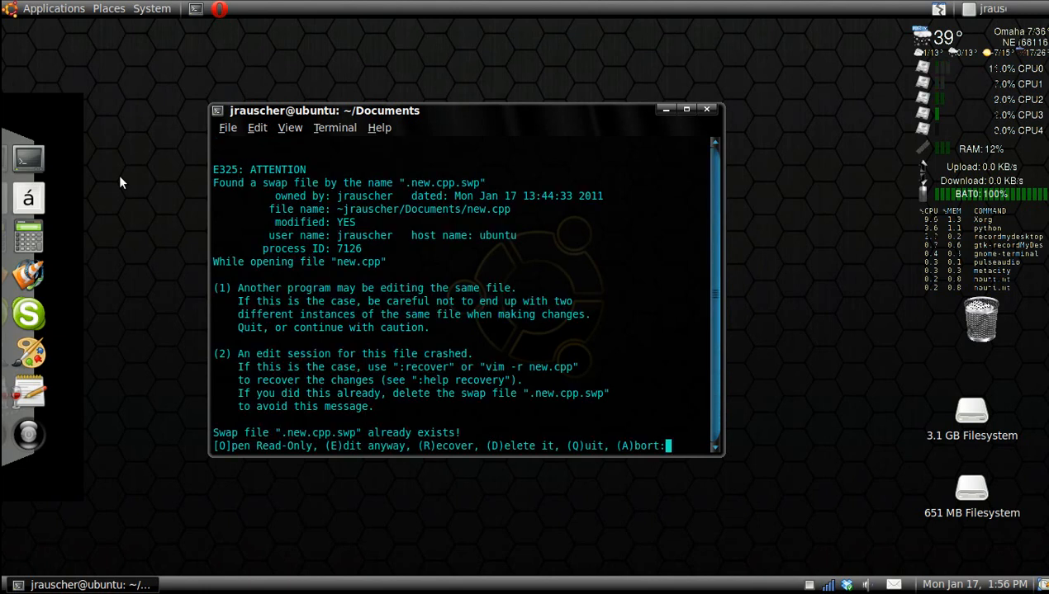
# Open new.cpp read-only past the swap warning and insert a line of random characters
pyautogui.press('d')
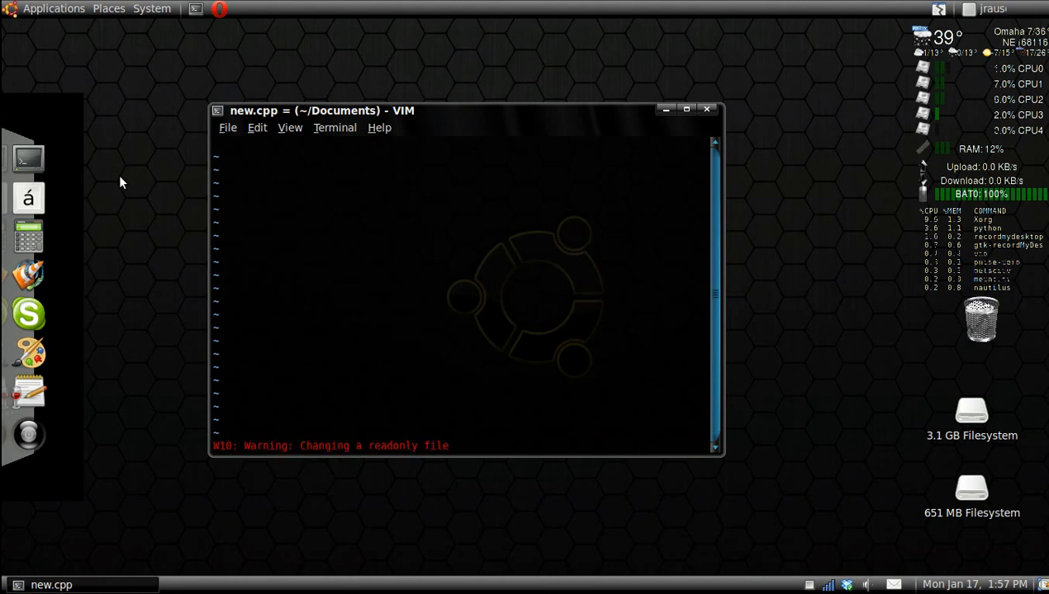
pyautogui.write('dfg')
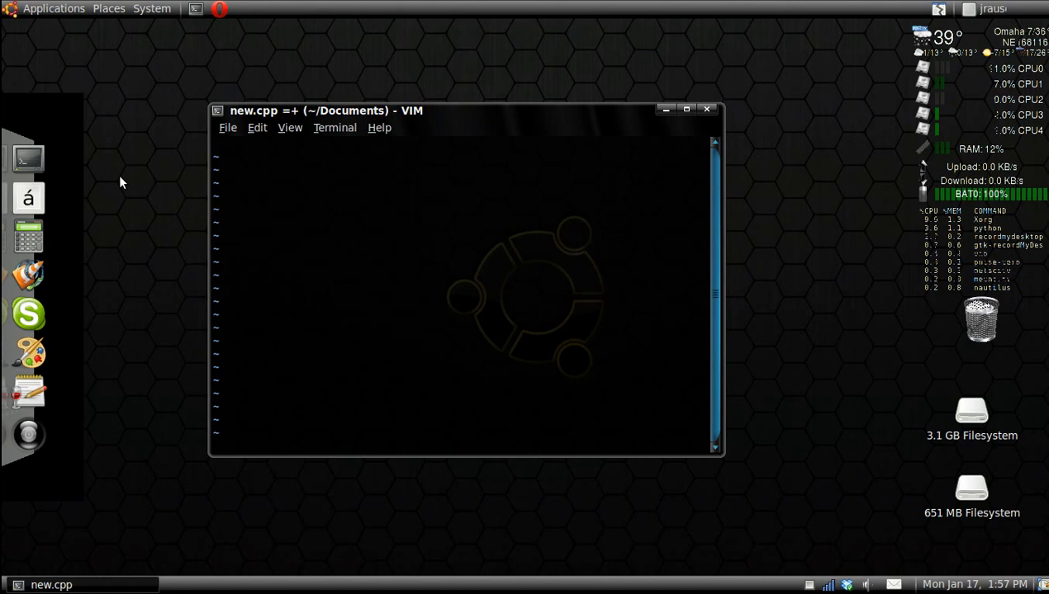
pyautogui.press('i')
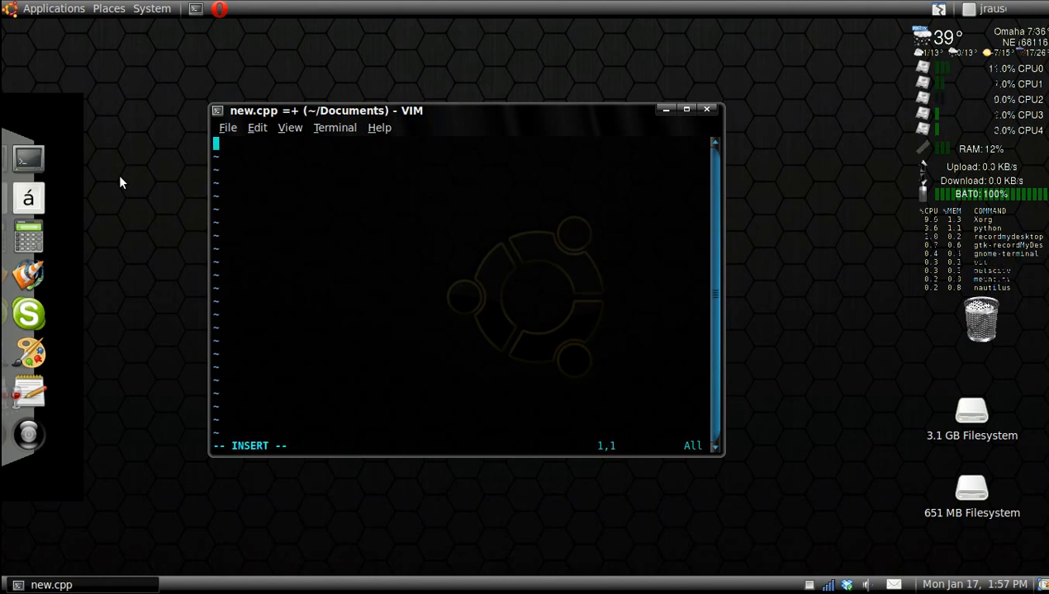
pyautogui.write('fkdjskafj;aklsjdfkljads;lkfj')
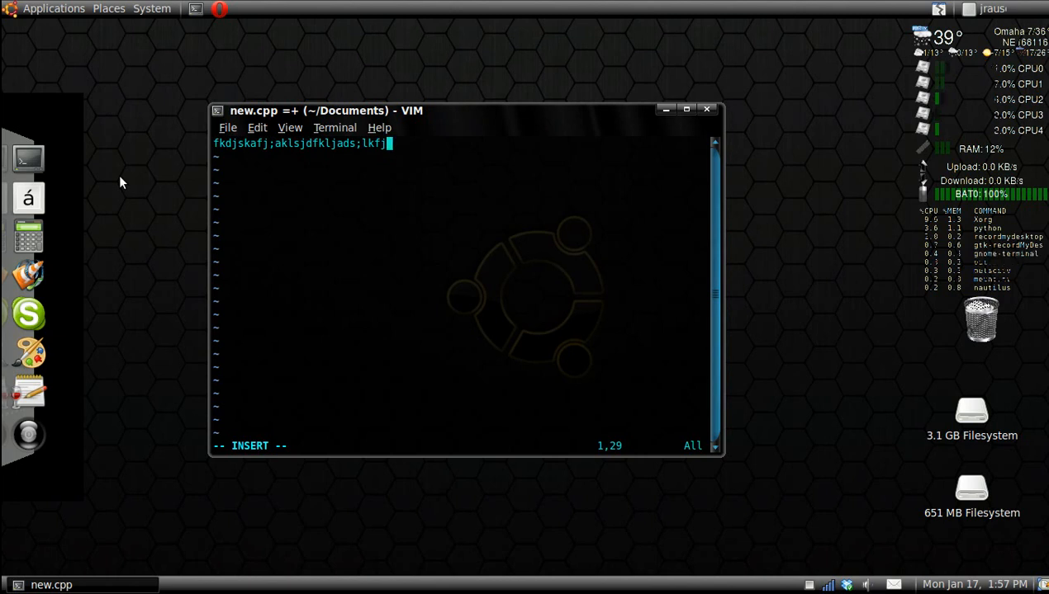
pyautogui.press('Escape')
pyautogui.write(':')
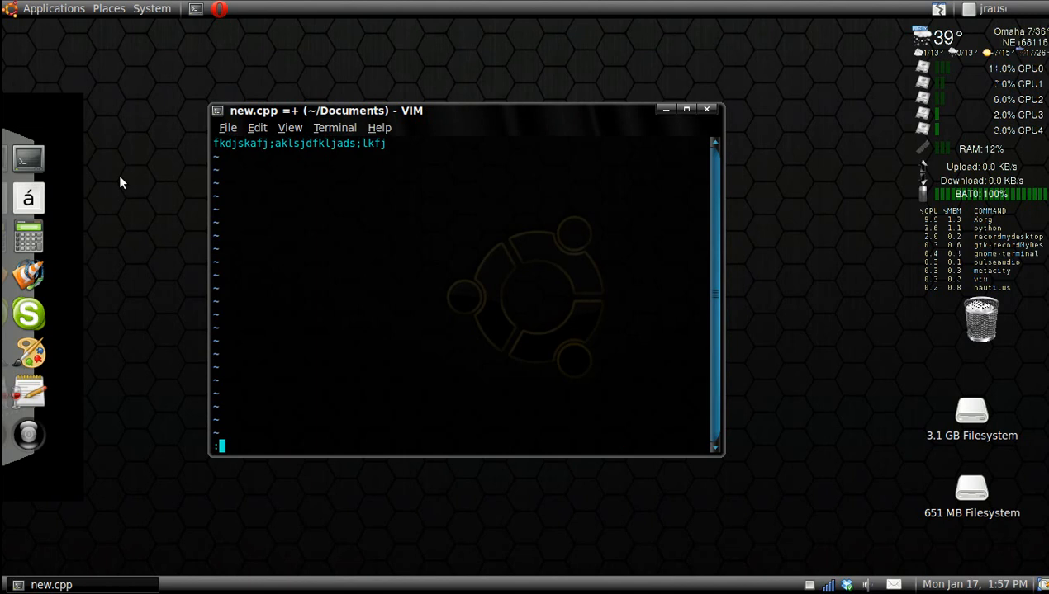
# Try quitting new.cpp with :q and :q! while the random line remains
pyautogui.write('q')
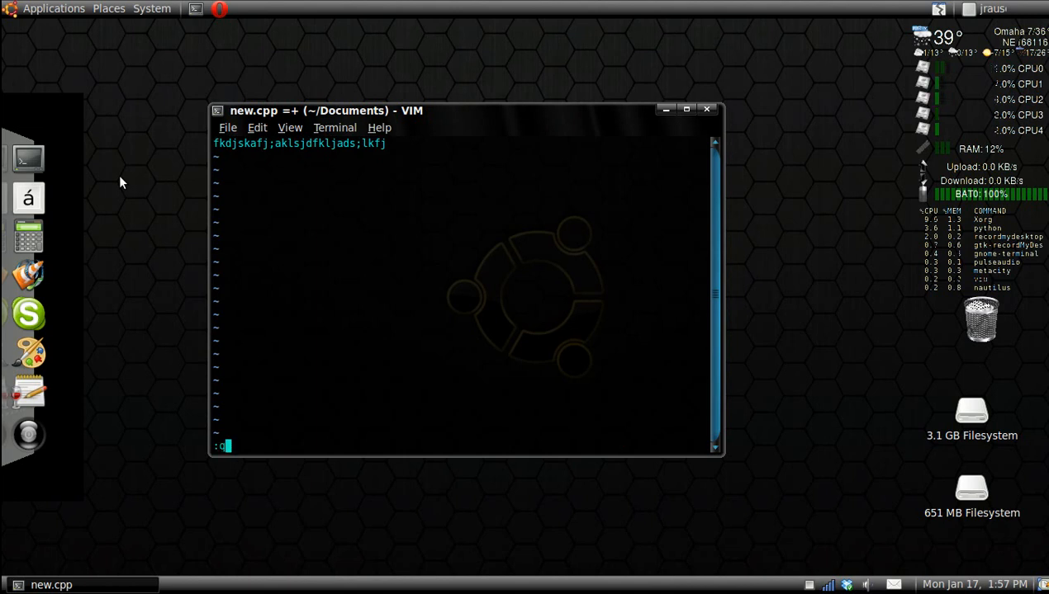
pyautogui.press('Return')
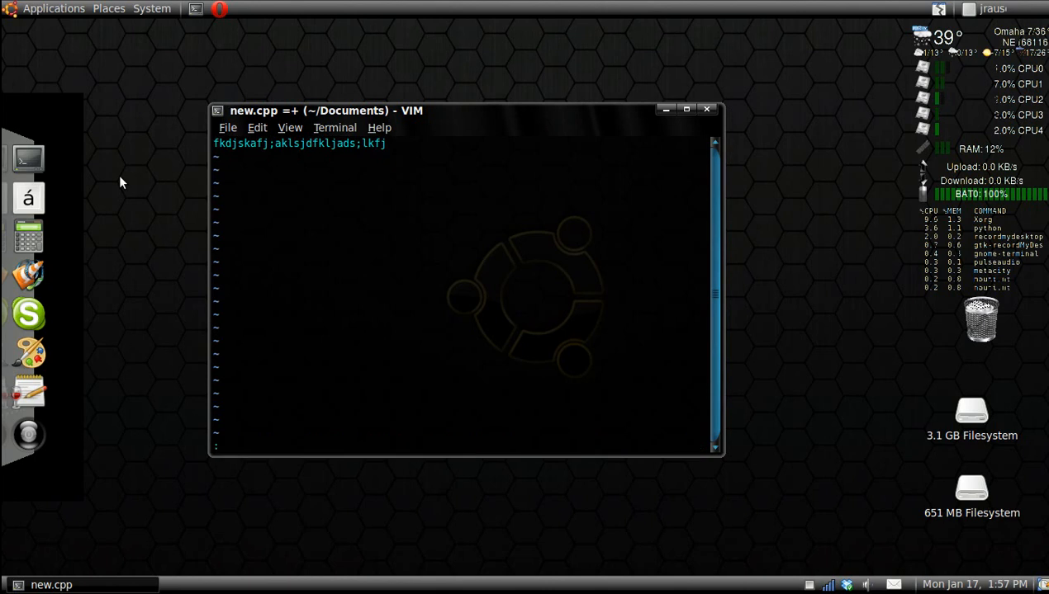
pyautogui.write(':q!')
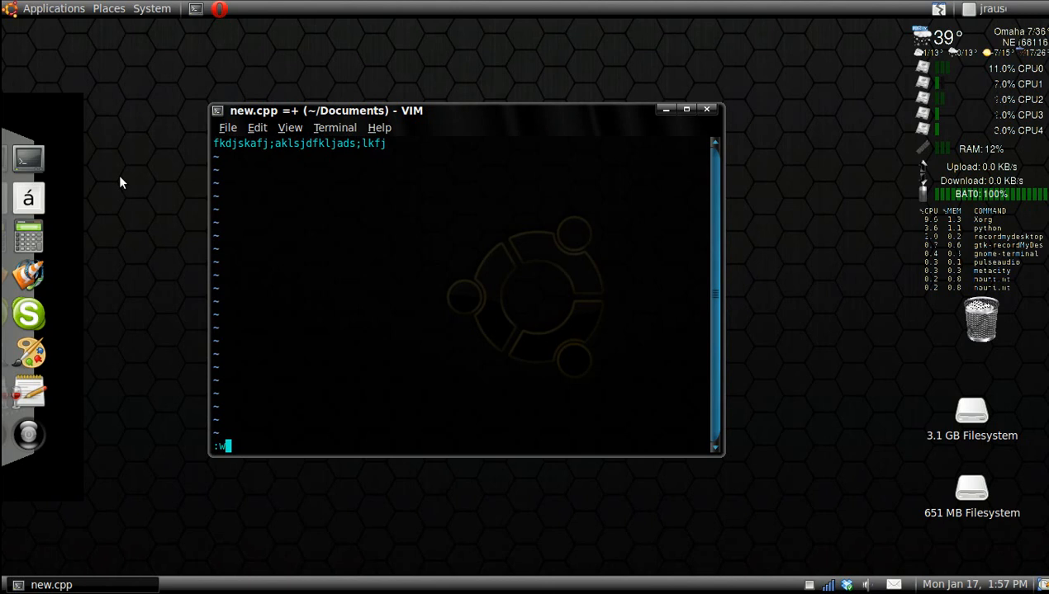
pyautogui.write('q')
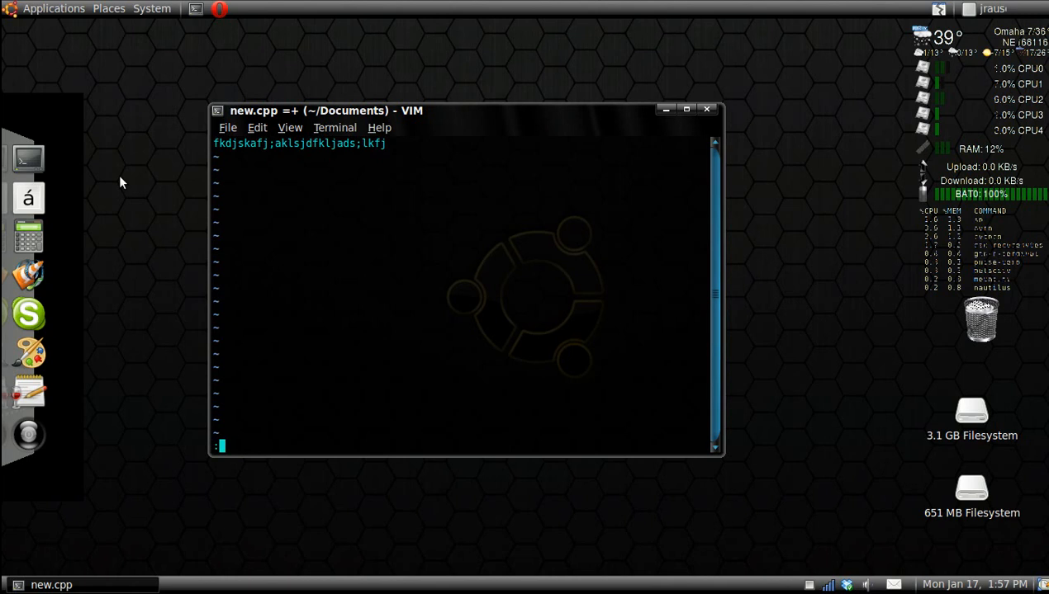
# Turn line numbers on with :set number, then off with :set nonumber
pyautogui.write(':set')
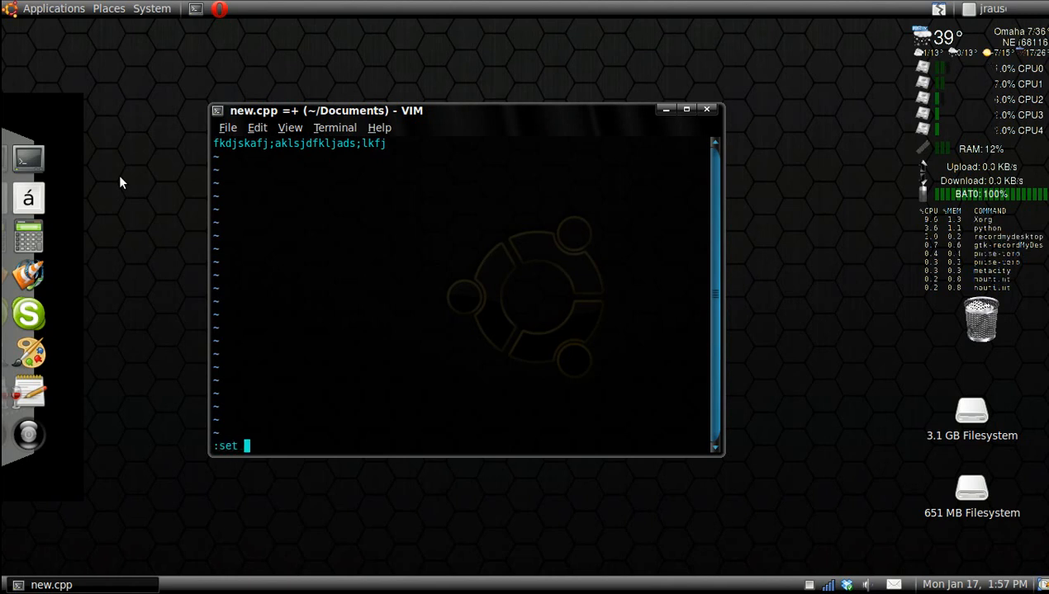
pyautogui.write('number')
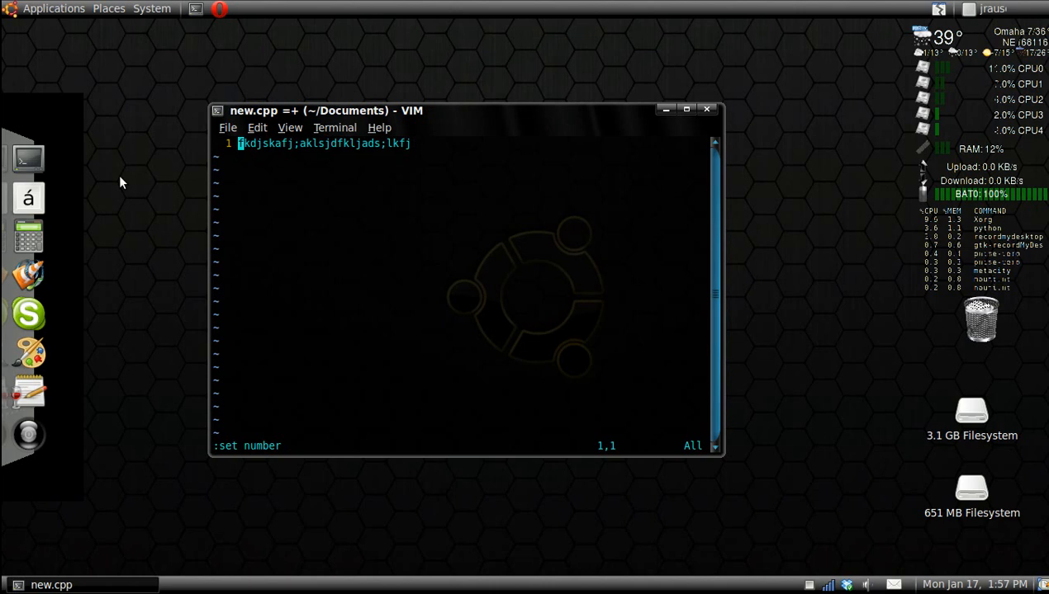
pyautogui.moveTo(355, 197)
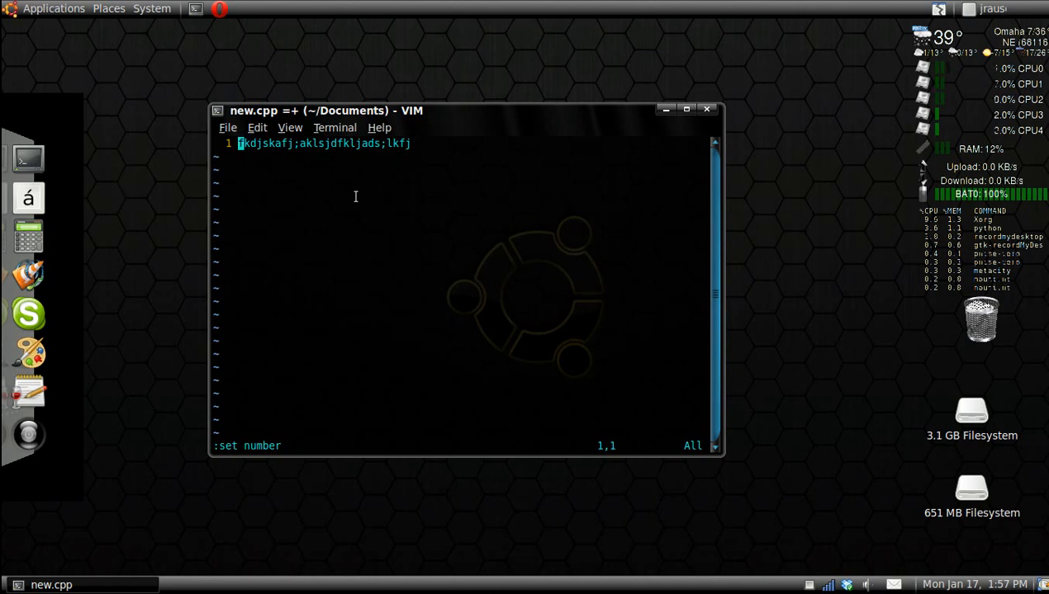
pyautogui.press('i')
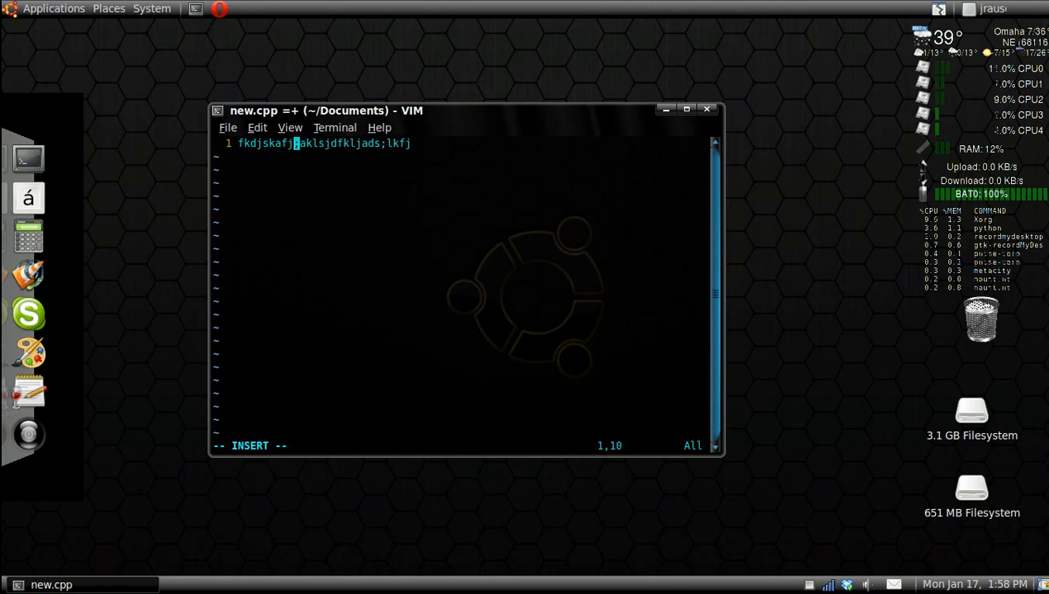
pyautogui.press('Escape')
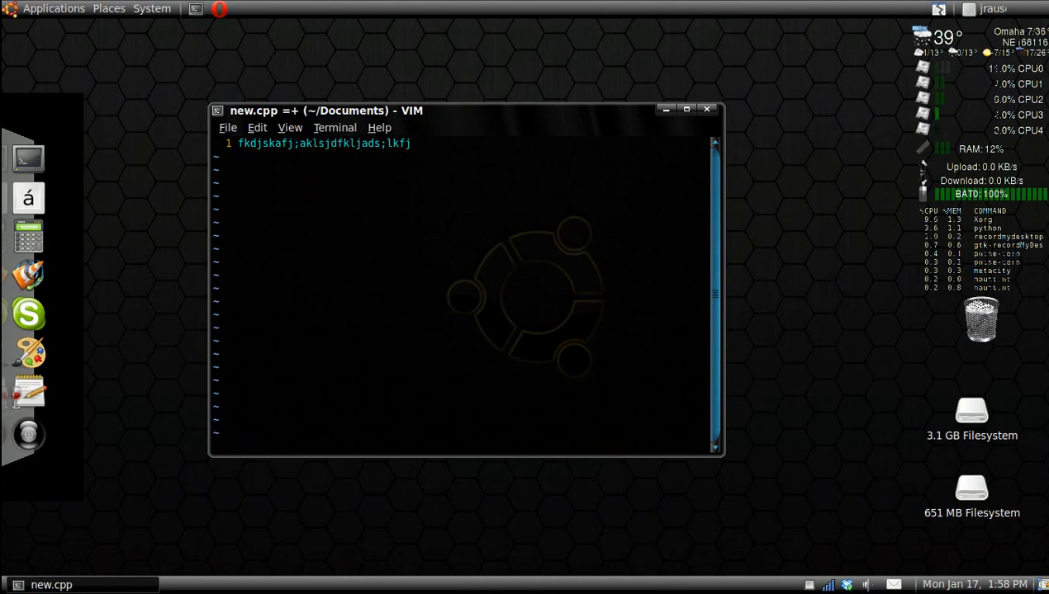
pyautogui.write(':set no')
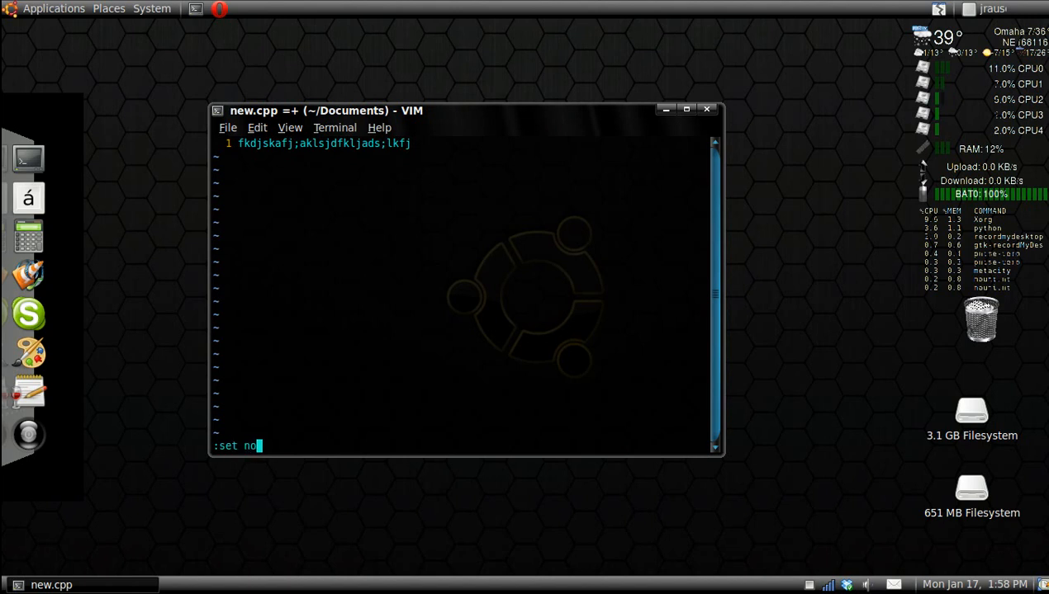
pyautogui.write('n')
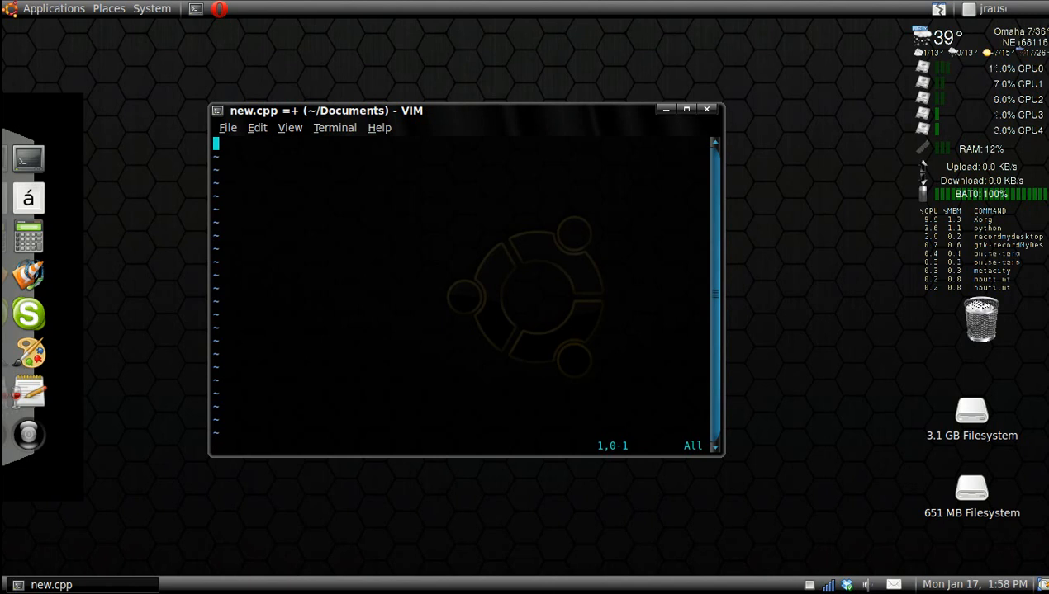
pyautogui.moveTo(261, 141)
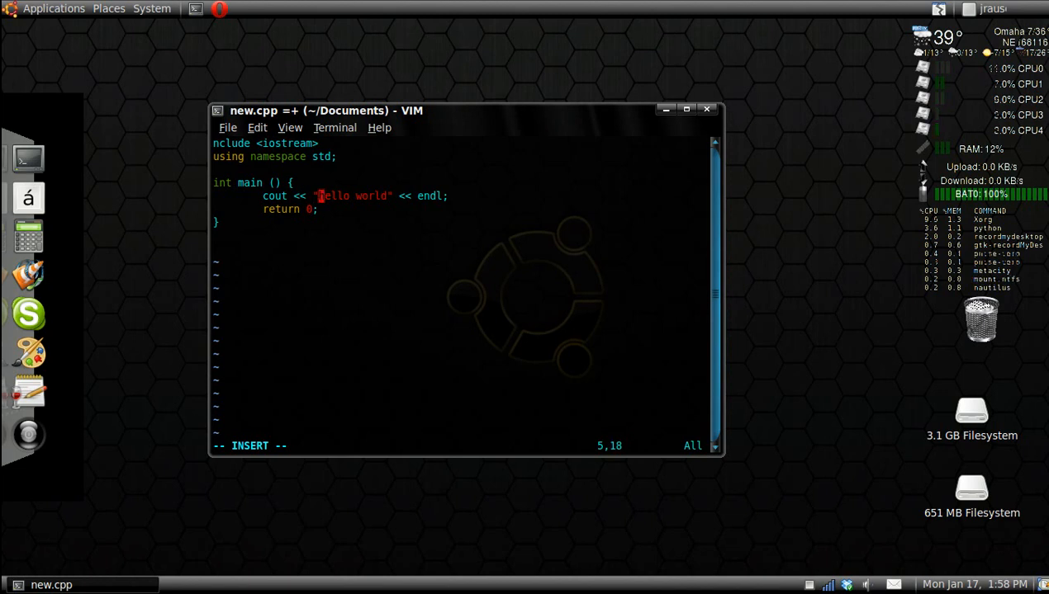
# Type a C++ program including <iostream> that prints hello world and returns 0
pyautogui.write('l')
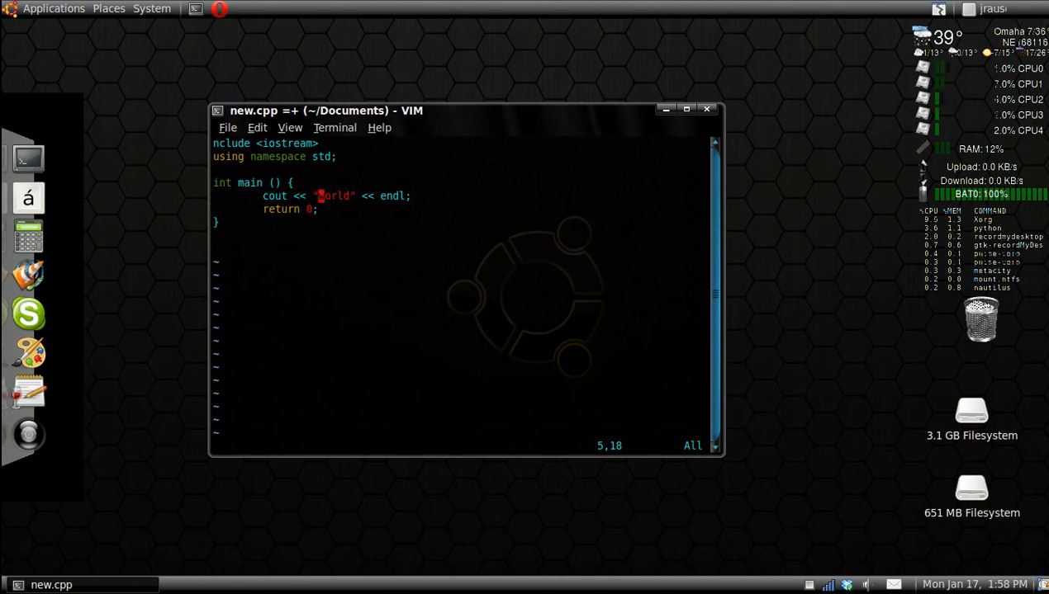
pyautogui.write('hello')
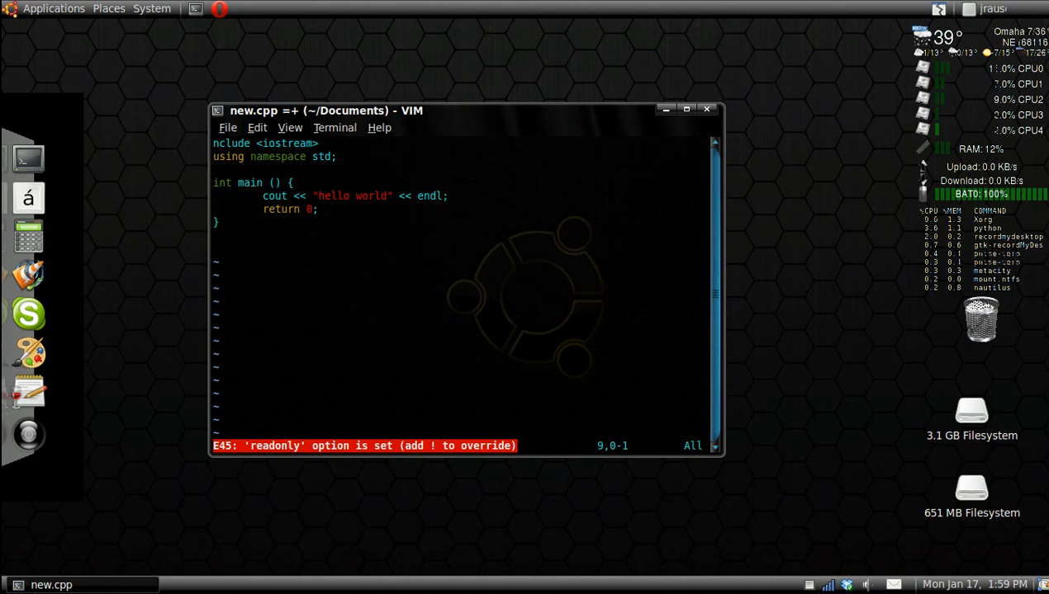
# Attempt :wq, then reopen new.cpp in Vim from the Documents prompt
pyautogui.write(':wq')
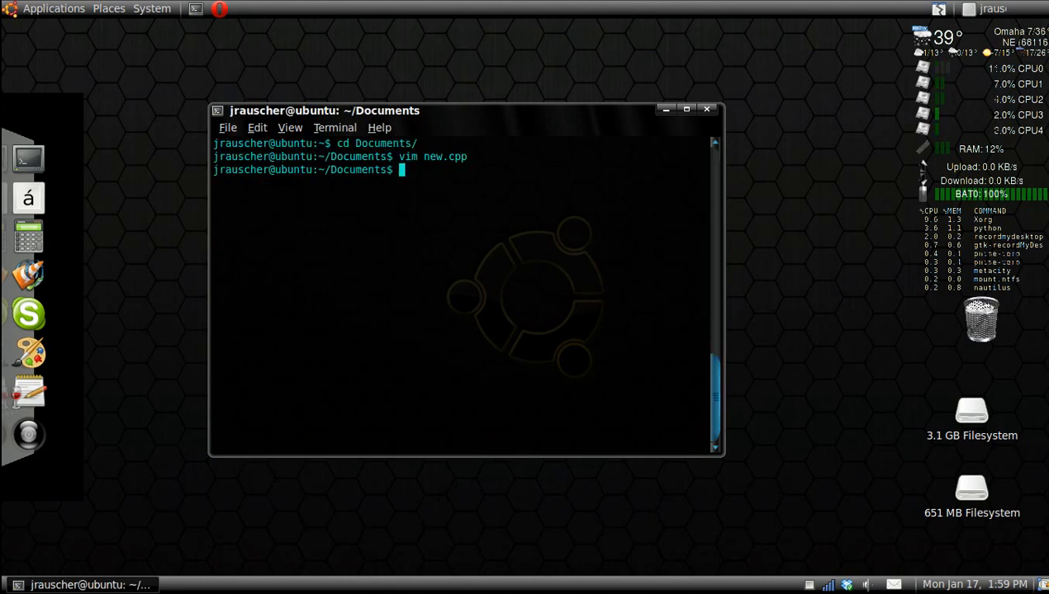
pyautogui.write('cim ne')
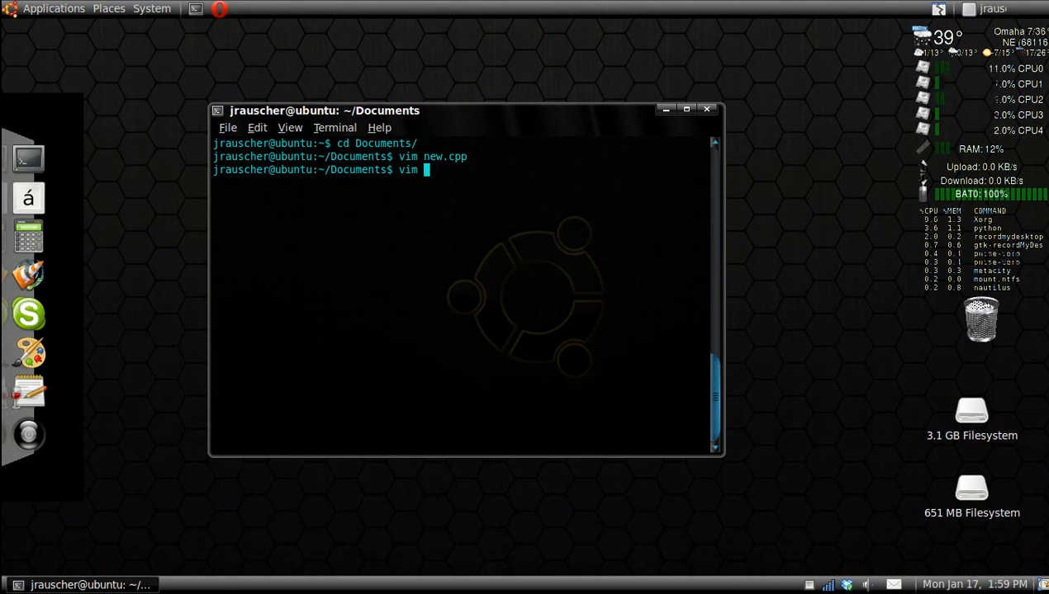
pyautogui.write('new')
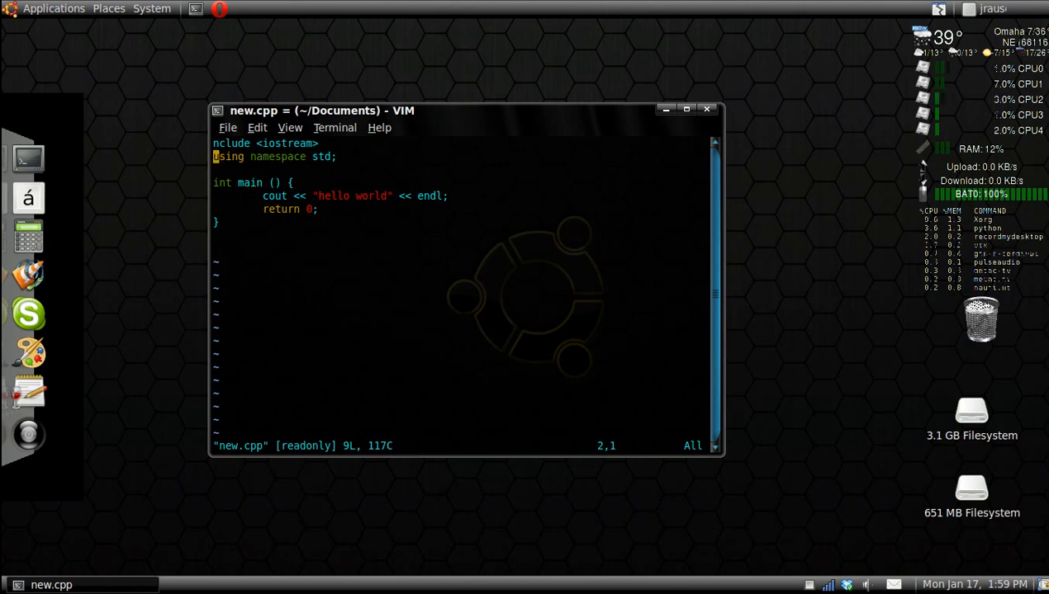
pyautogui.moveTo(339, 297)
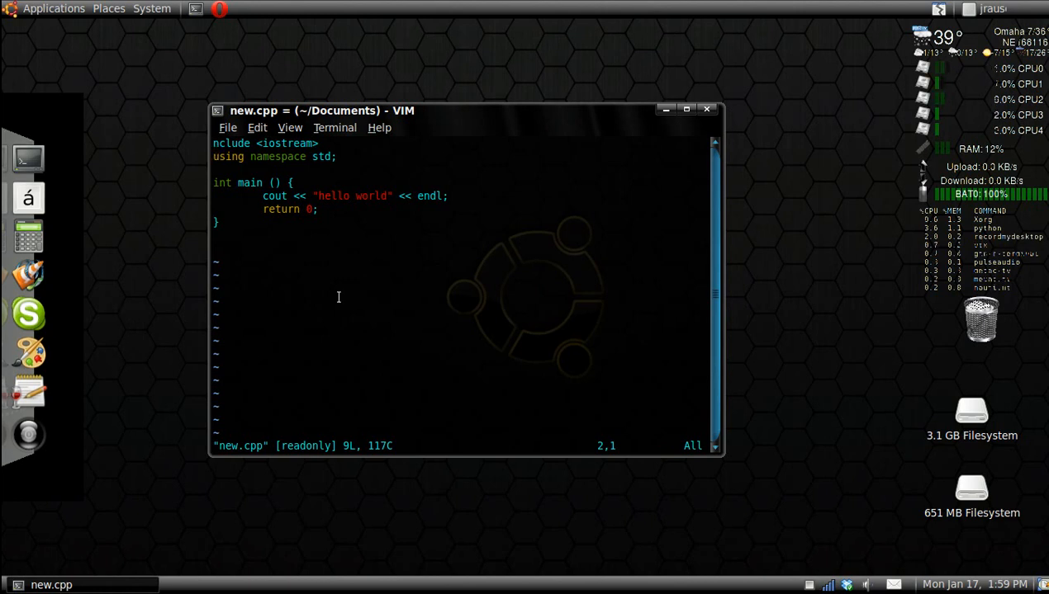